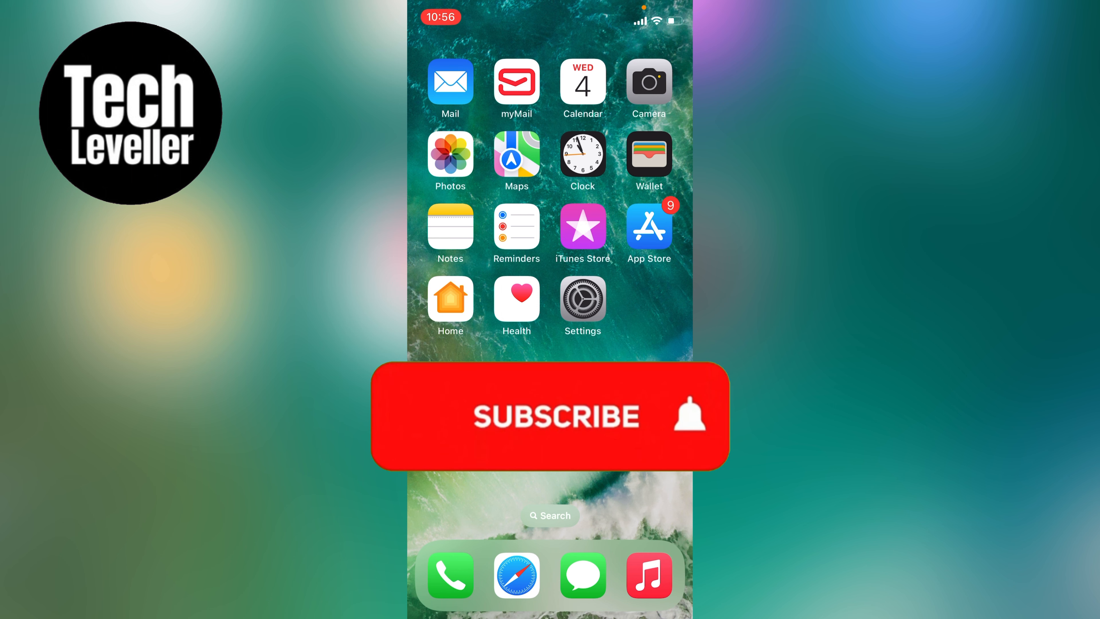
- Launch the Settings app from the Home Screen
left_click(553, 415)
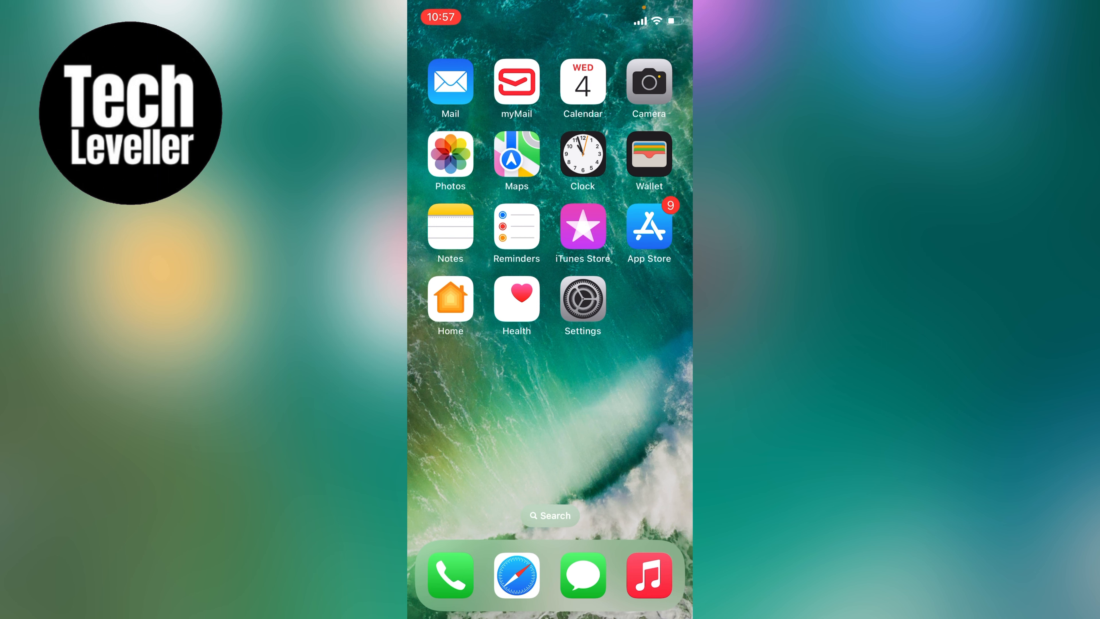
left_click(581, 297)
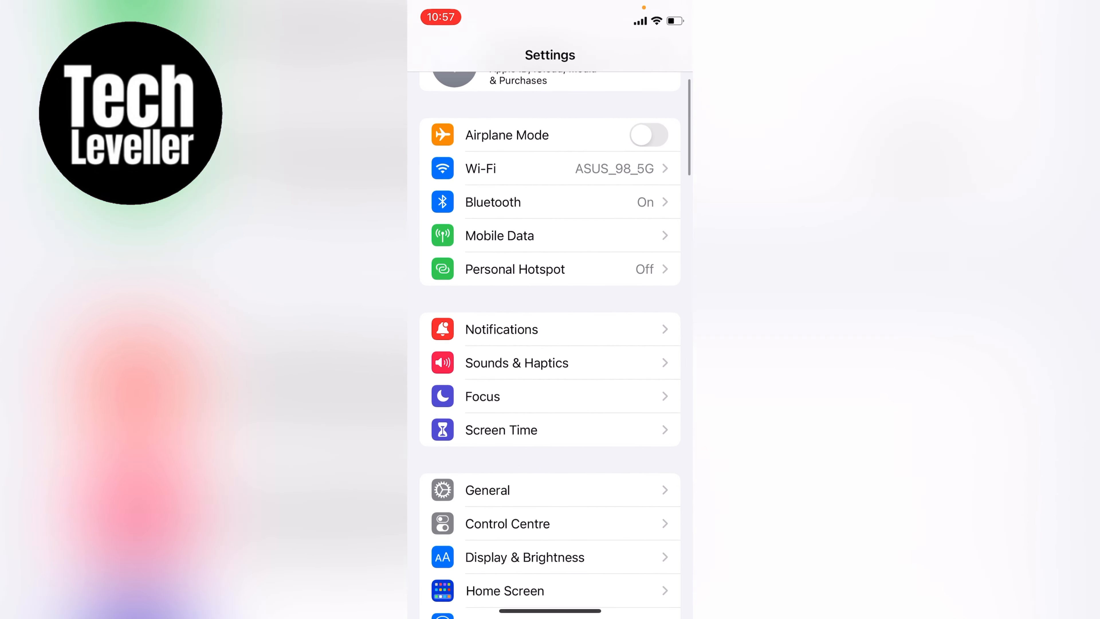
- Scroll down the Settings list to reach the Battery entry
scroll("down", 3)
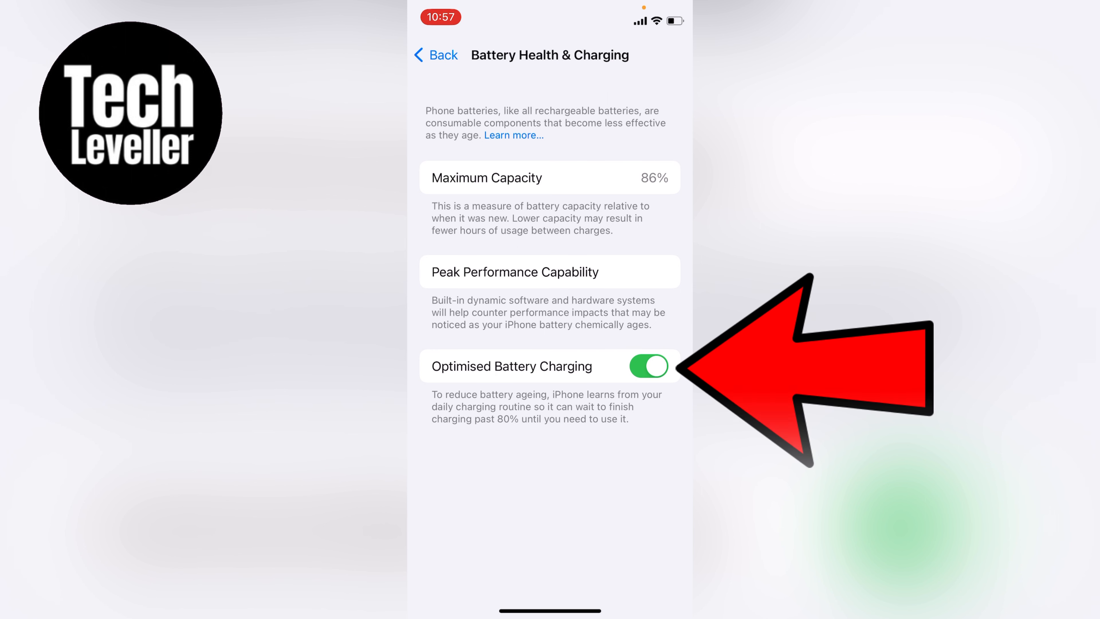
- Switch Optimised Battery Charging off and confirm Turn Off in the alert
left_click(648, 366)
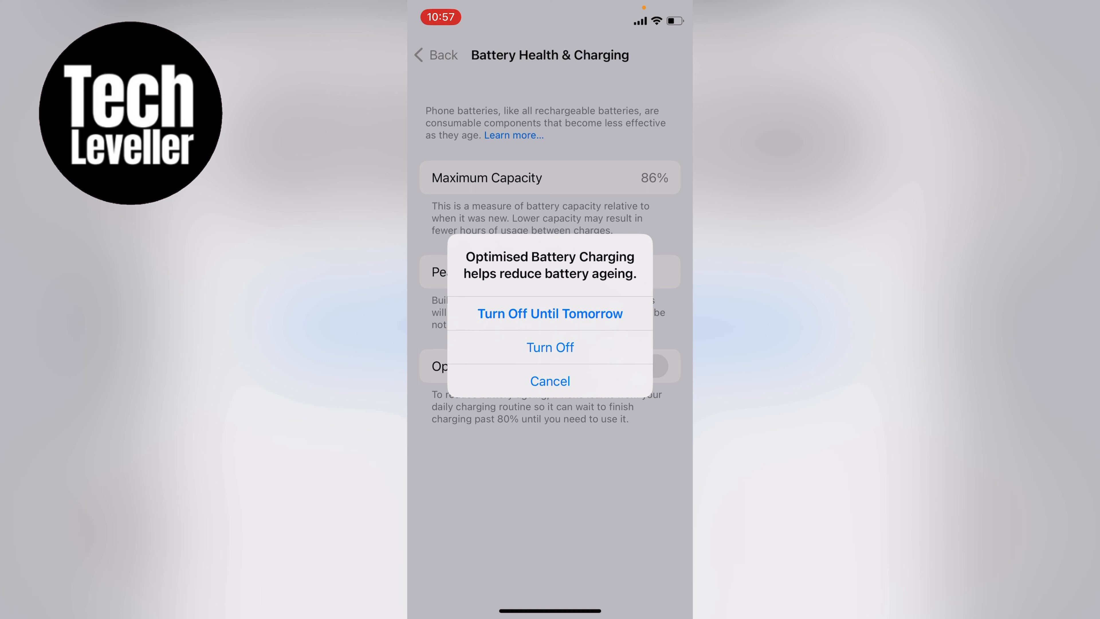
left_click(549, 347)
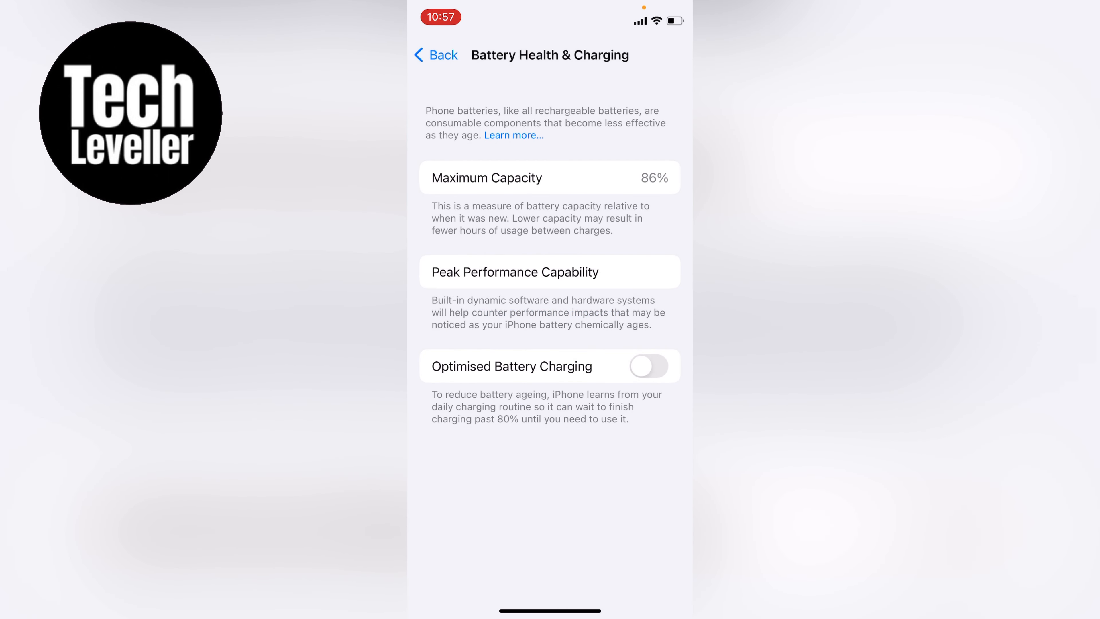